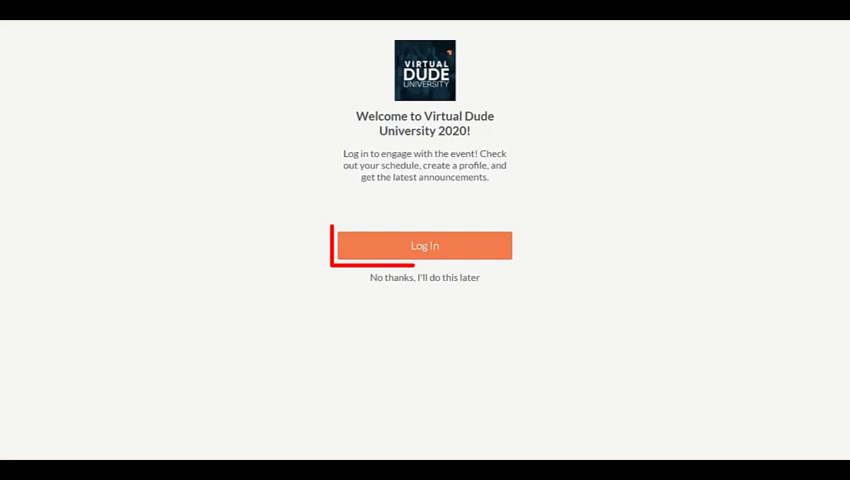
{"action": "left_click", "coordinate": [424, 245]}
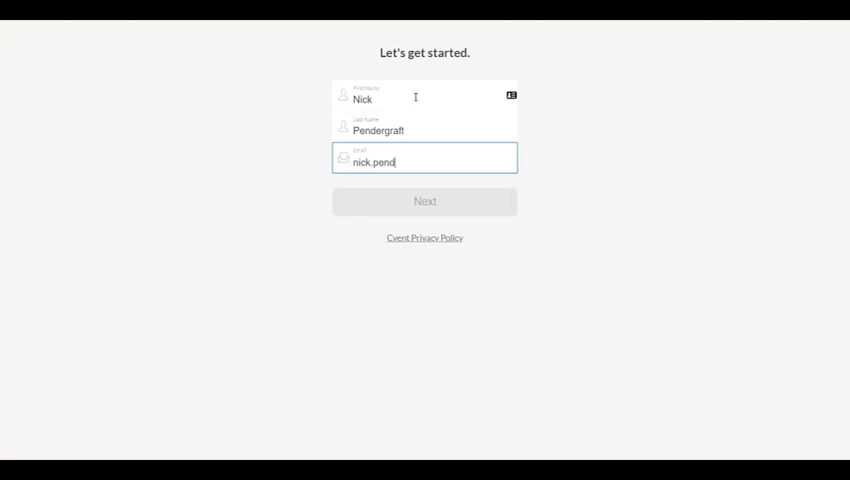
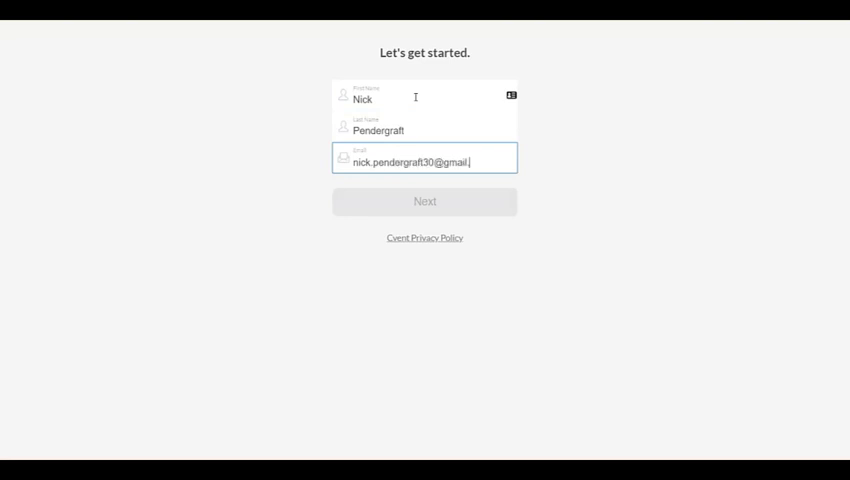
{"action": "left_click", "coordinate": [424, 201]}
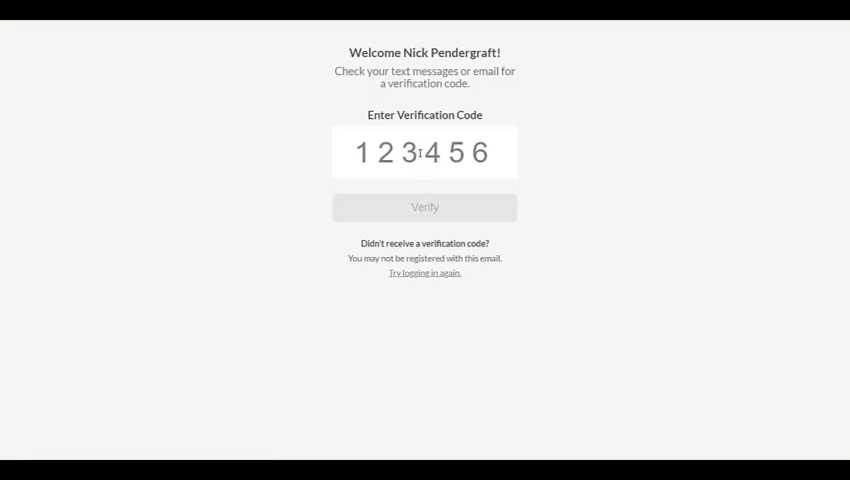
{"action": "left_click", "coordinate": [424, 152]}
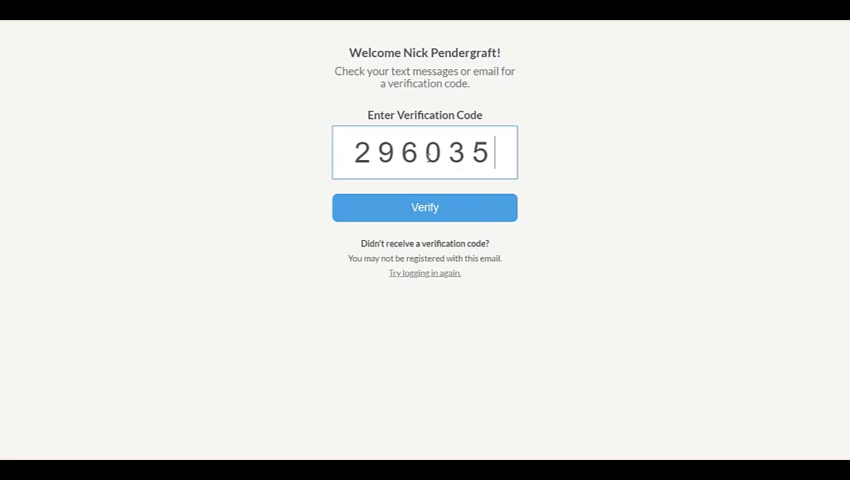
{"action": "left_click", "coordinate": [423, 207]}
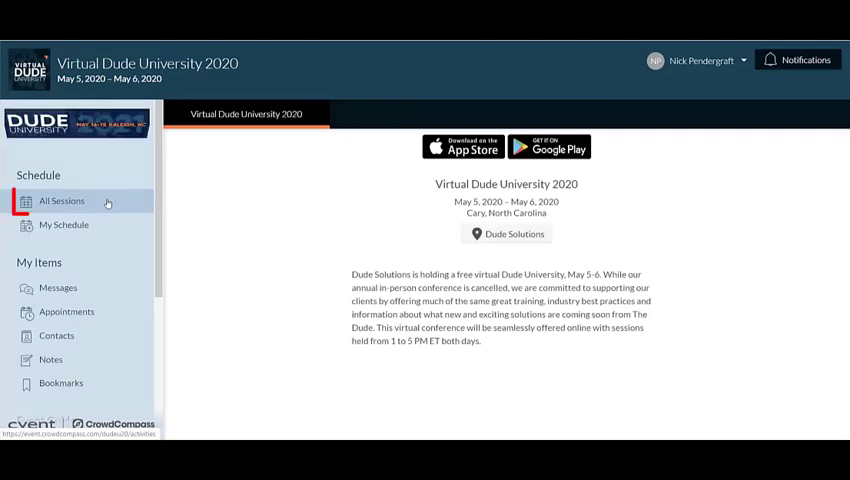
Step: Show All Sessions under Schedule, listing Tuesday, May 5 sessions
{"action": "left_click", "coordinate": [61, 200]}
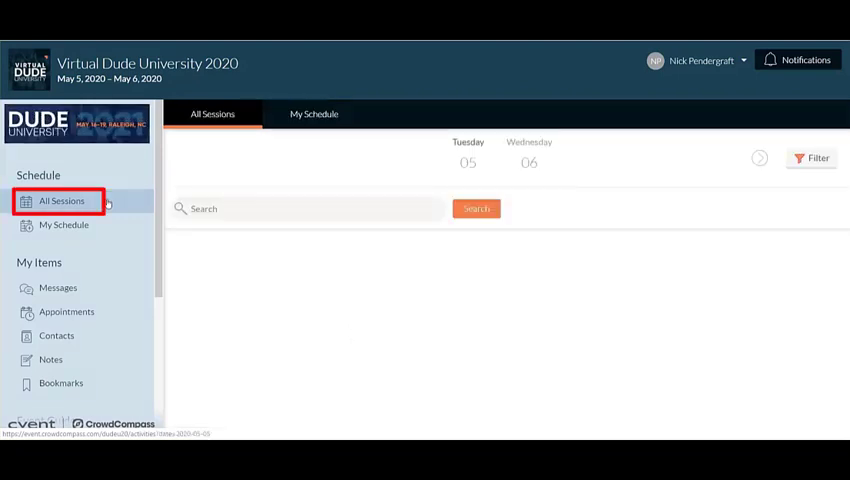
{"action": "left_click", "coordinate": [61, 201]}
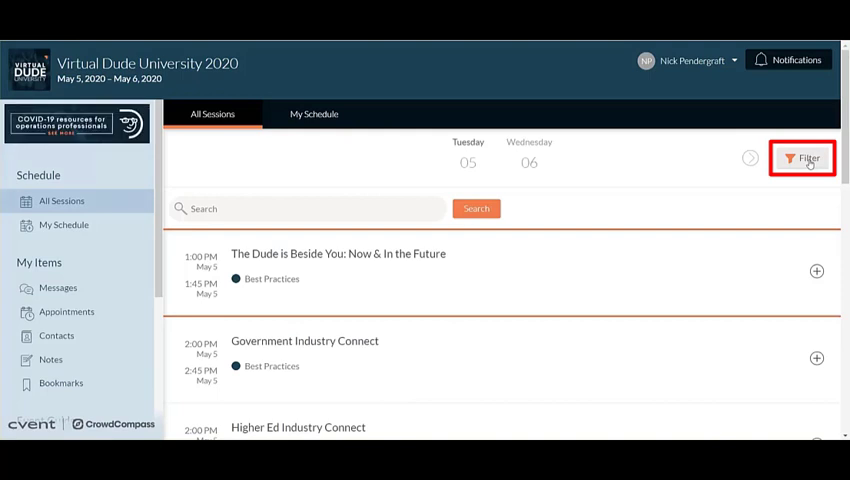
Step: Filter the session list by Tracks to Best Practices only
{"action": "left_click", "coordinate": [808, 158]}
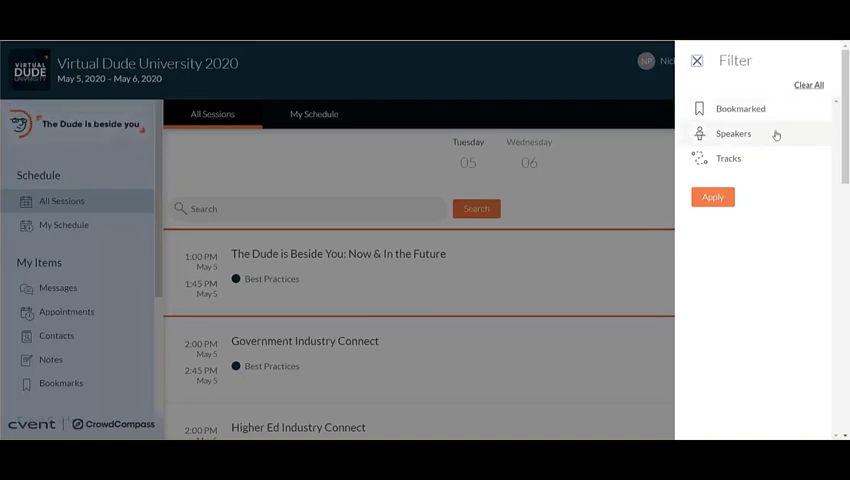
{"action": "mouse_move", "coordinate": [759, 161]}
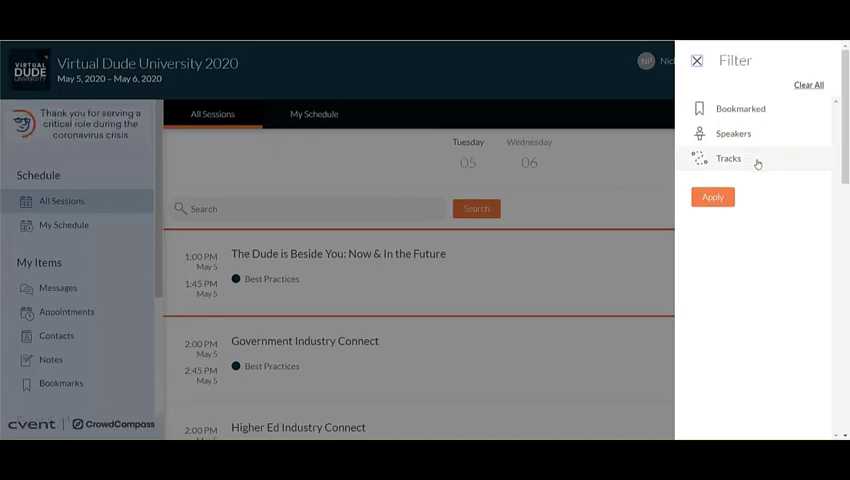
{"action": "left_click", "coordinate": [728, 158]}
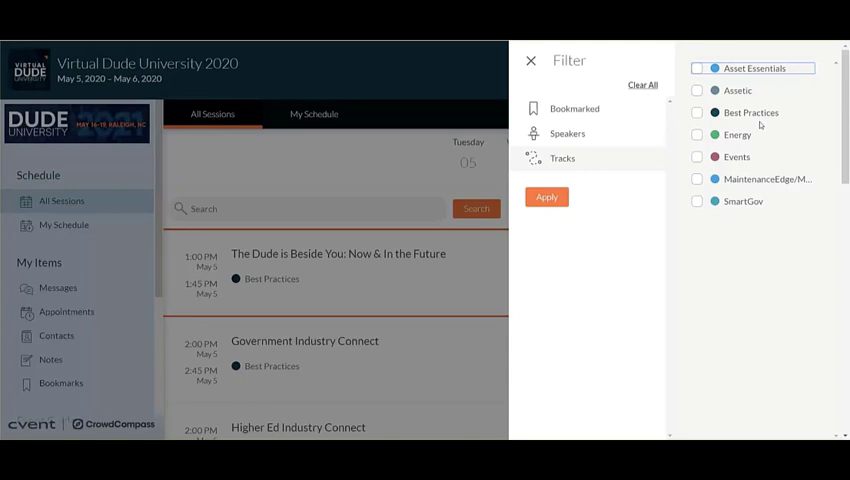
{"action": "left_click", "coordinate": [697, 112]}
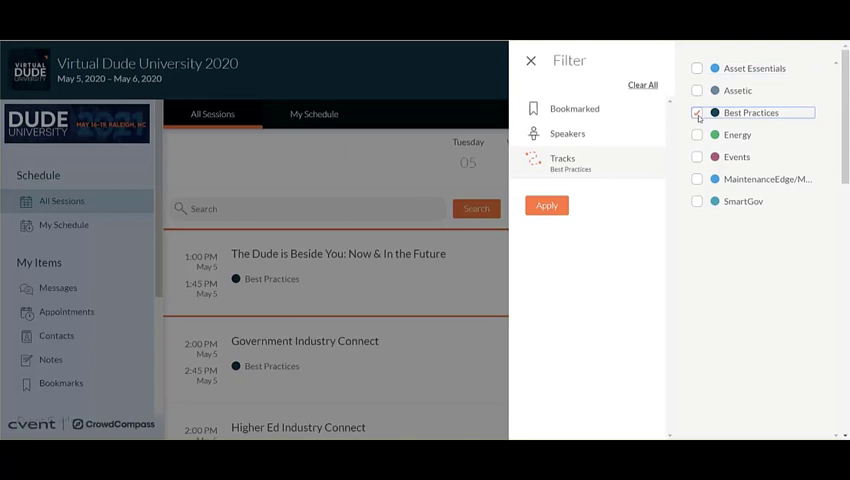
{"action": "left_click", "coordinate": [546, 205]}
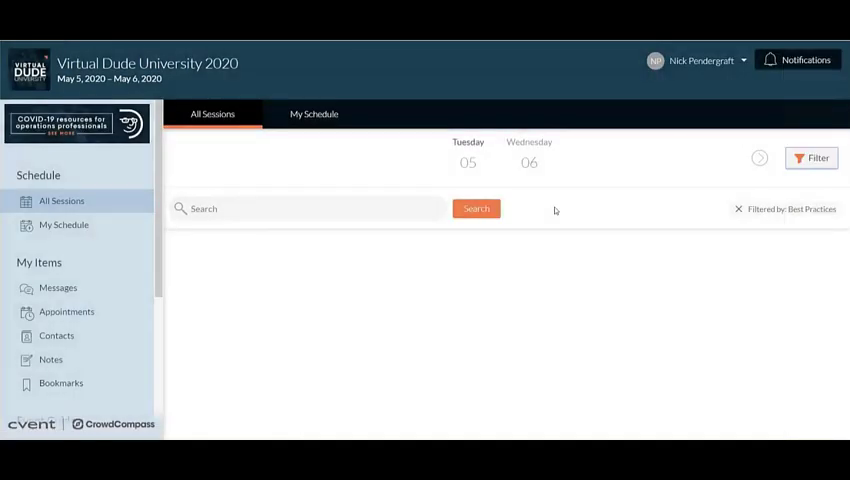
{"action": "left_click", "coordinate": [476, 208]}
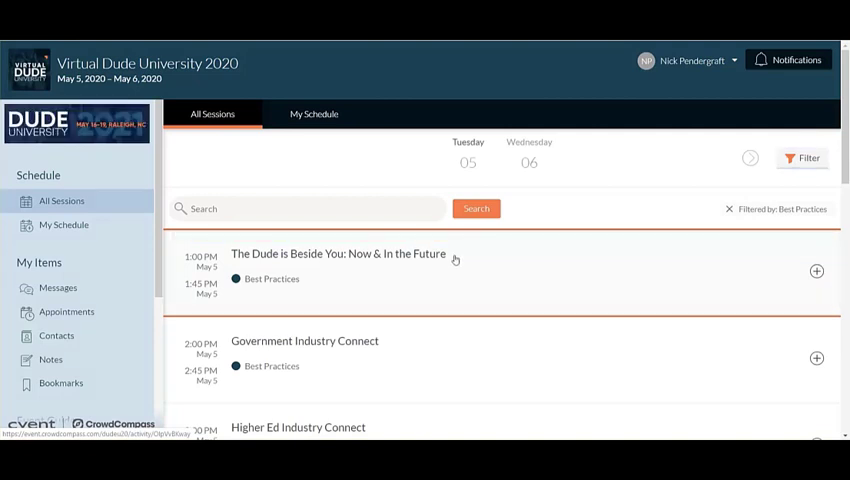
Step: View the details of 'The Dude is Beside You: Now & In the Future' session
{"action": "left_click", "coordinate": [338, 253]}
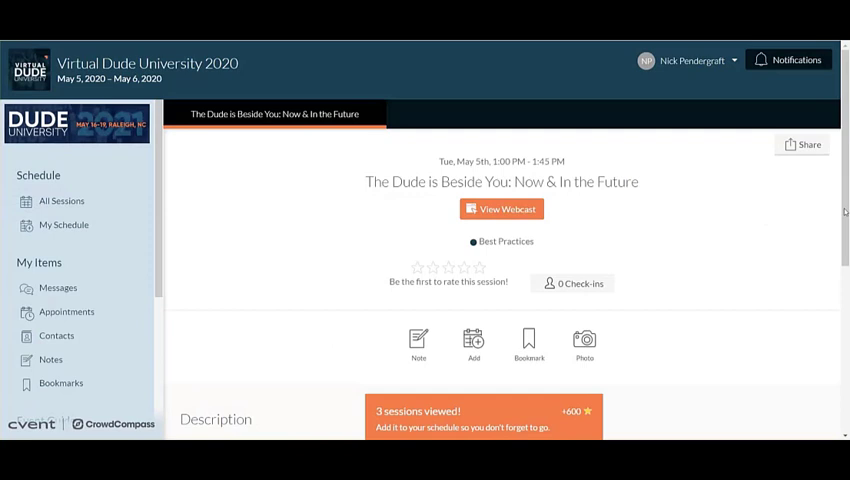
{"action": "scroll", "scroll_direction": "down", "scroll_amount": 3}
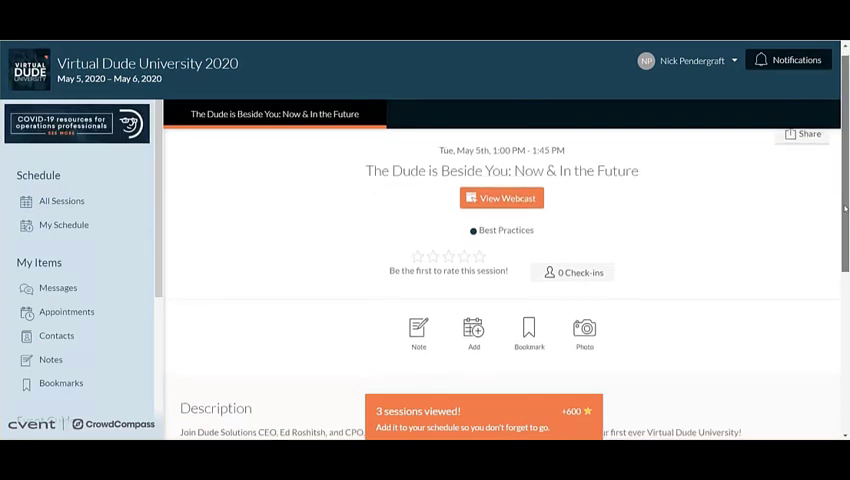
{"action": "scroll", "scroll_direction": "down", "scroll_amount": 3}
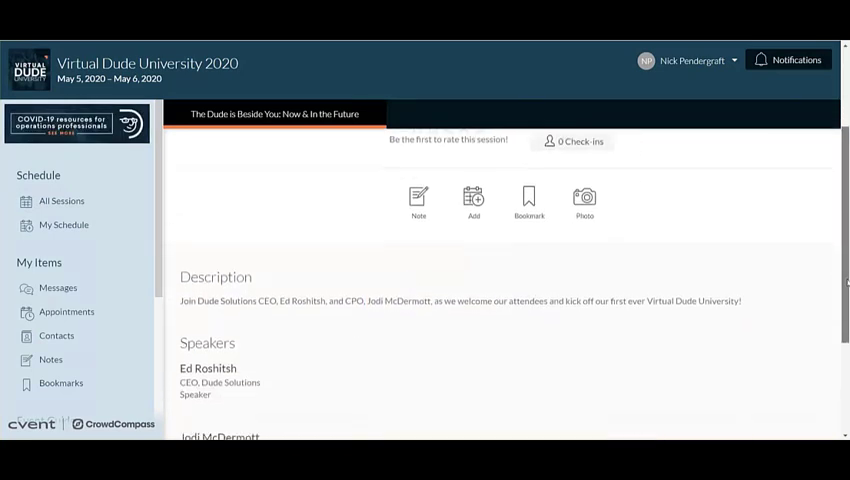
{"action": "scroll", "scroll_direction": "up", "scroll_amount": 3}
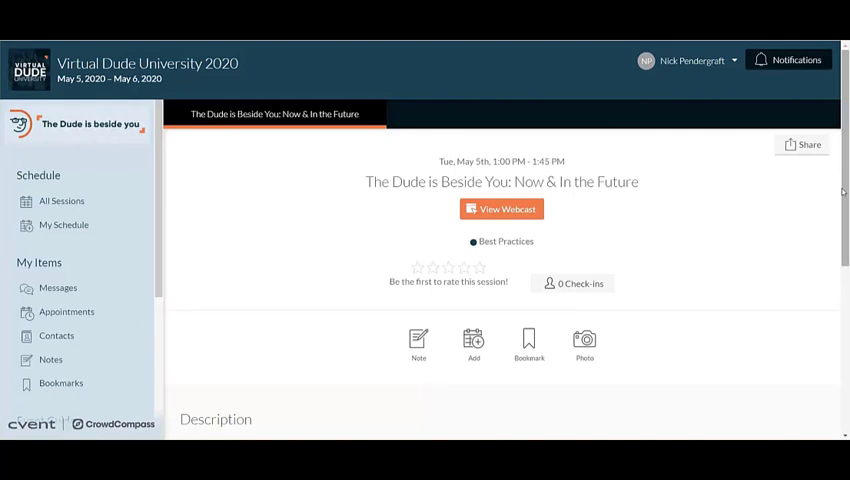
{"action": "mouse_move", "coordinate": [501, 209]}
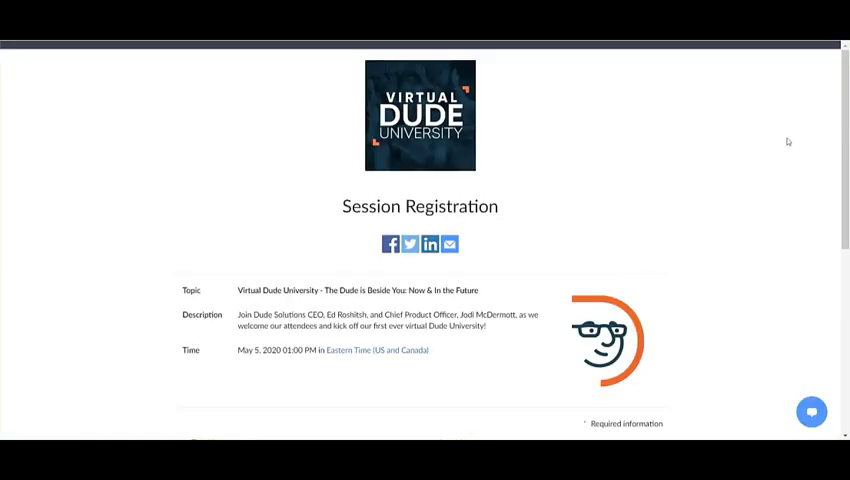
Step: Fill in name and email on the Zoom form and register for the webcast
{"action": "scroll", "scroll_direction": "down", "scroll_amount": 3}
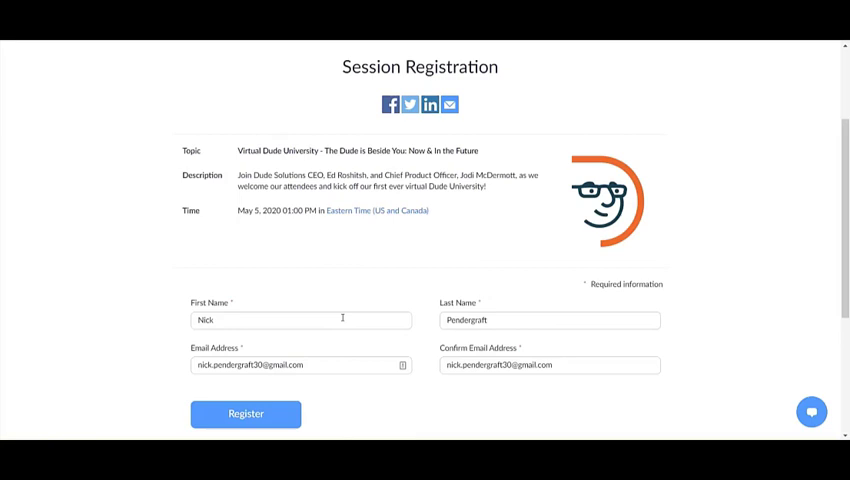
{"action": "left_click", "coordinate": [245, 413]}
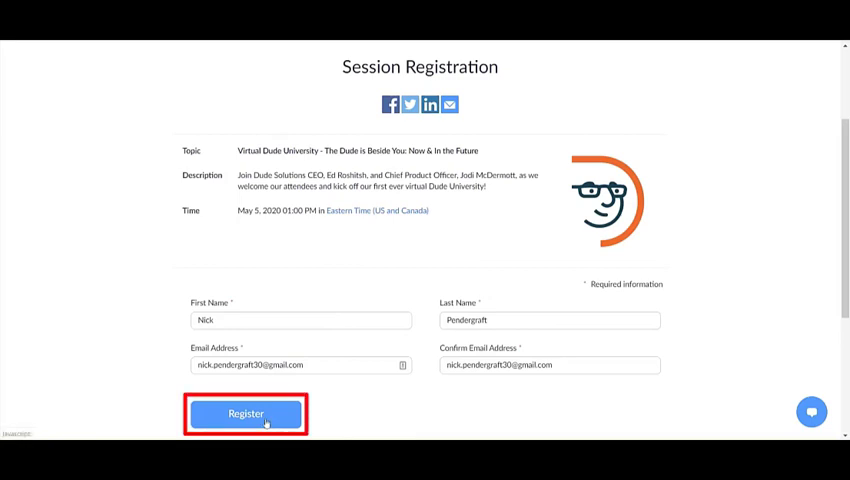
{"action": "left_click", "coordinate": [245, 413]}
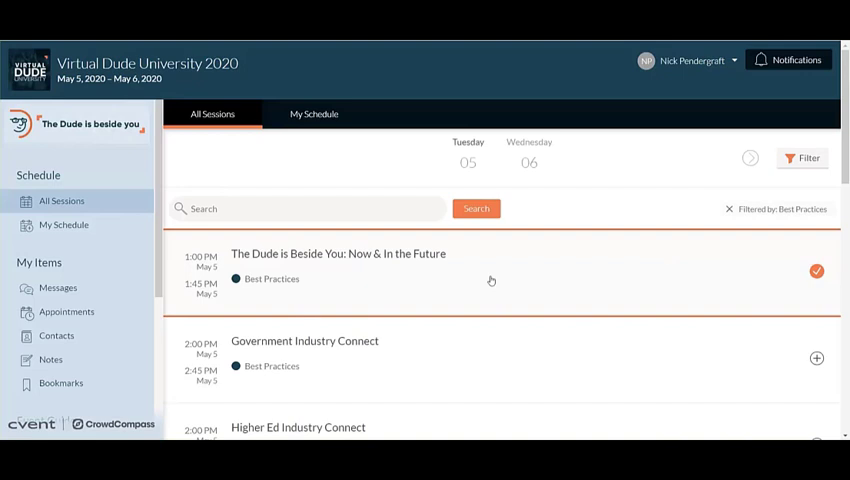
Step: View My Schedule showing 'The Dude is Beside You' on Tuesday, May 5
{"action": "left_click", "coordinate": [64, 224]}
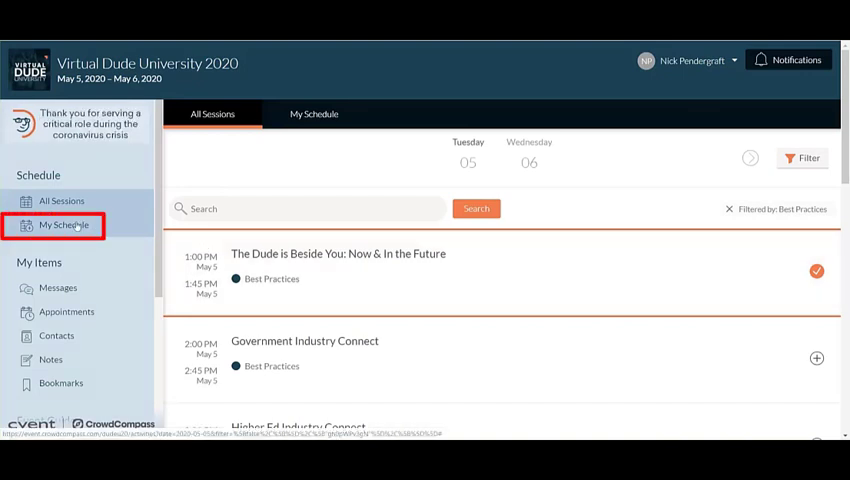
{"action": "left_click", "coordinate": [314, 113]}
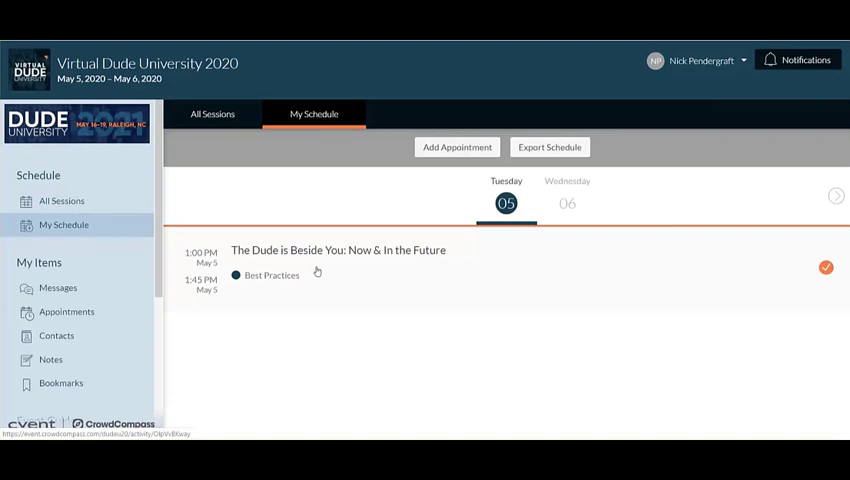
Step: Find K-12 Industry Connect in All Sessions and add it to the schedule
{"action": "left_click", "coordinate": [61, 201]}
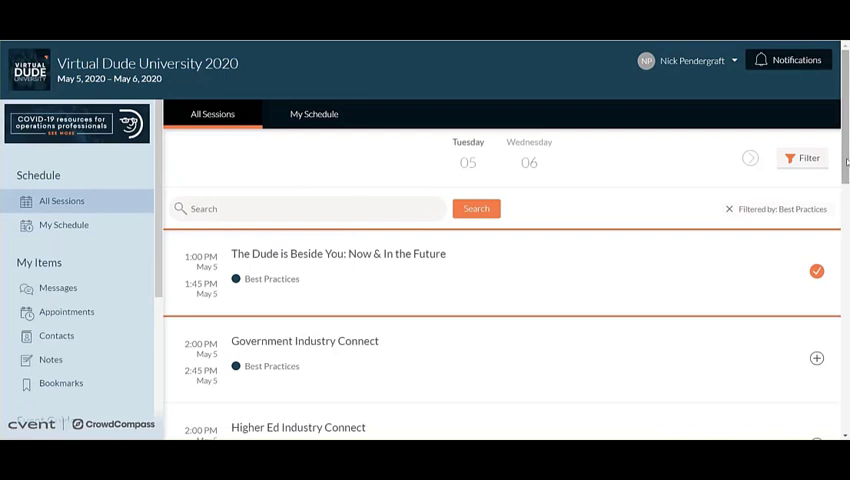
{"action": "scroll", "scroll_direction": "down", "scroll_amount": 3}
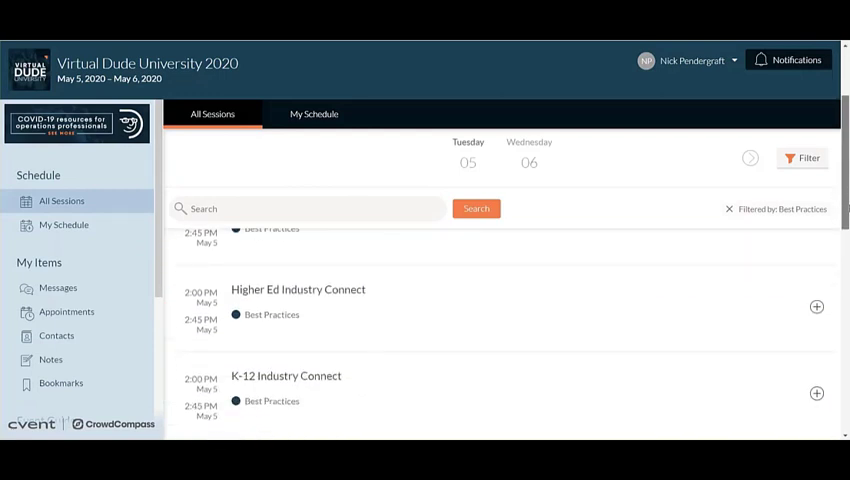
{"action": "scroll", "scroll_direction": "down", "scroll_amount": 3}
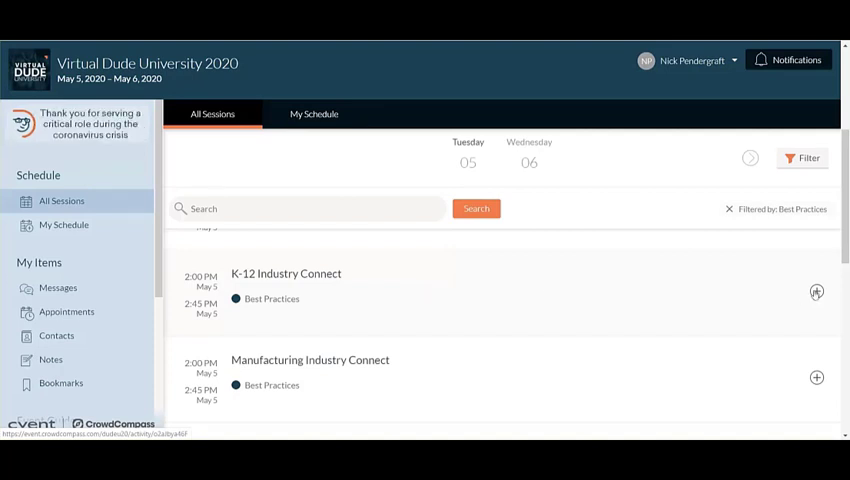
{"action": "left_click", "coordinate": [286, 273]}
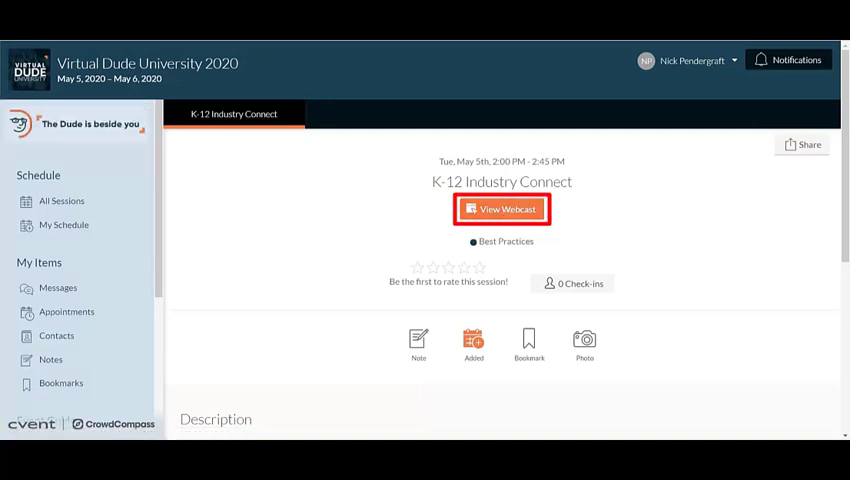
Step: Visit the K-12 Industry Connect Zoom webinar registration, then return to the event home
{"action": "left_click", "coordinate": [503, 209]}
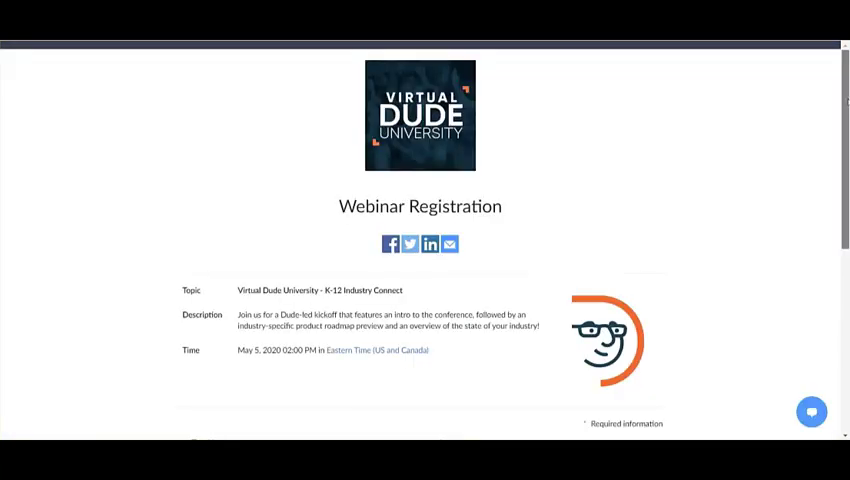
{"action": "scroll", "scroll_direction": "down", "scroll_amount": 3}
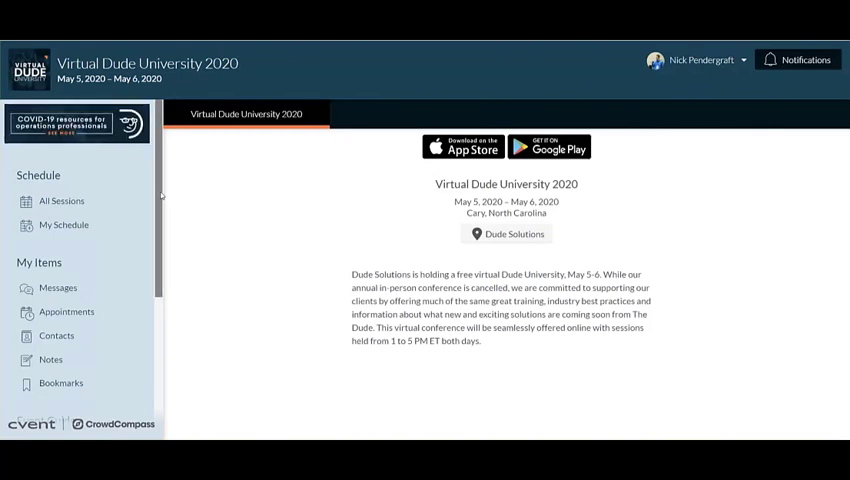
Step: Go to the Event Guide's Activity Feed, which shows no social posts yet
{"action": "scroll", "scroll_direction": "down", "scroll_amount": 3}
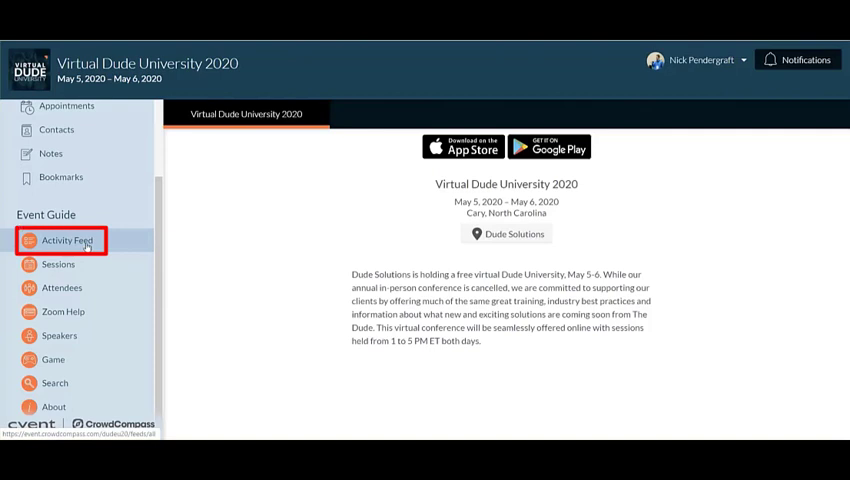
{"action": "left_click", "coordinate": [66, 240]}
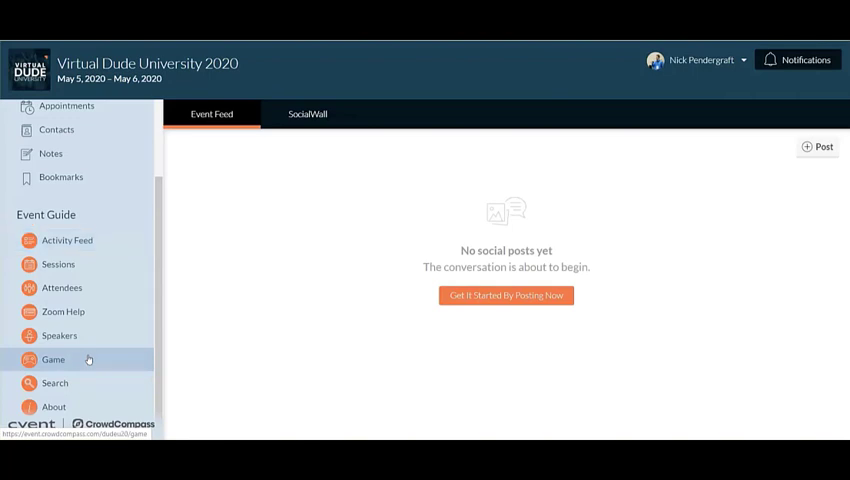
Step: Check the Game page: 8,700 points, rank 5, 8 of 18 achievements
{"action": "left_click", "coordinate": [53, 359]}
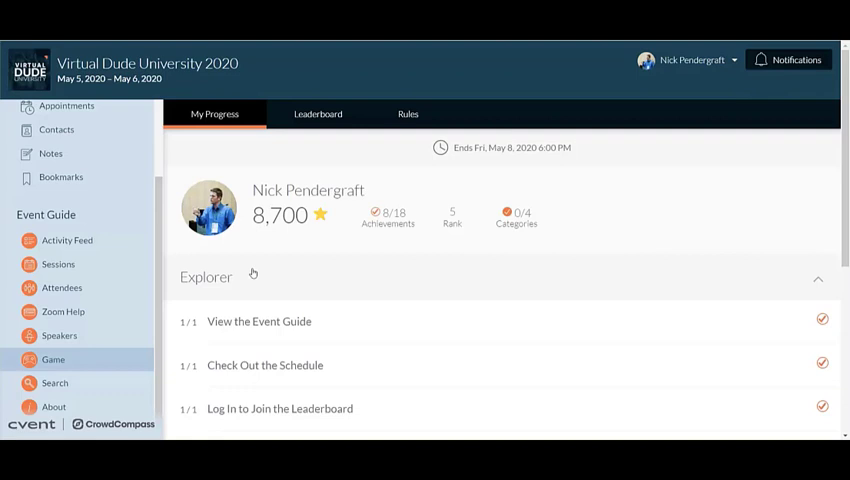
{"action": "mouse_move", "coordinate": [195, 254]}
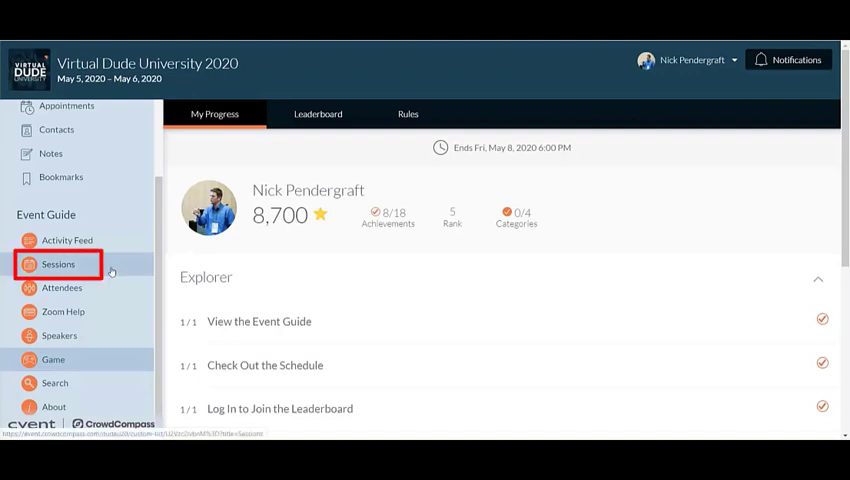
Step: Move from the Sessions view to the Attendees directory in the sidebar
{"action": "left_click", "coordinate": [58, 264]}
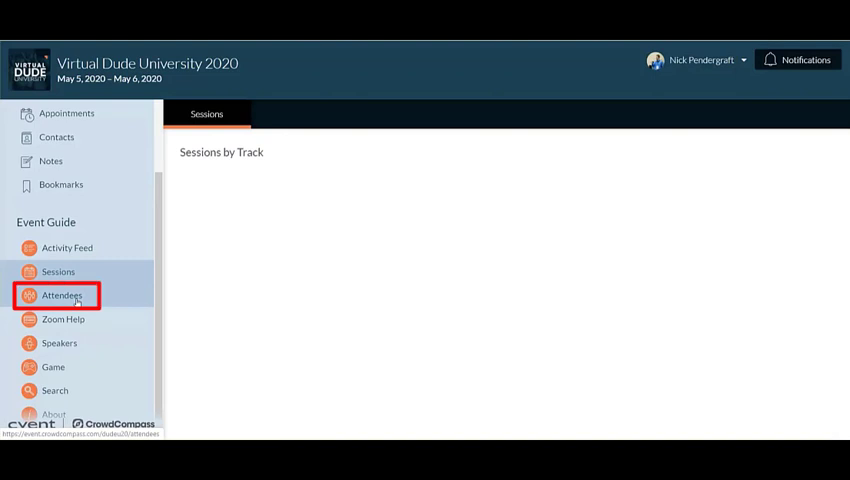
{"action": "left_click", "coordinate": [62, 295]}
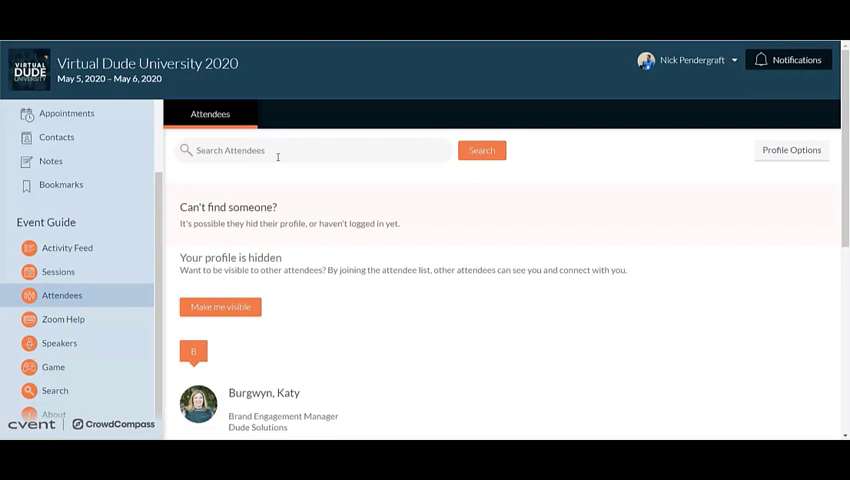
{"action": "mouse_move", "coordinate": [318, 383]}
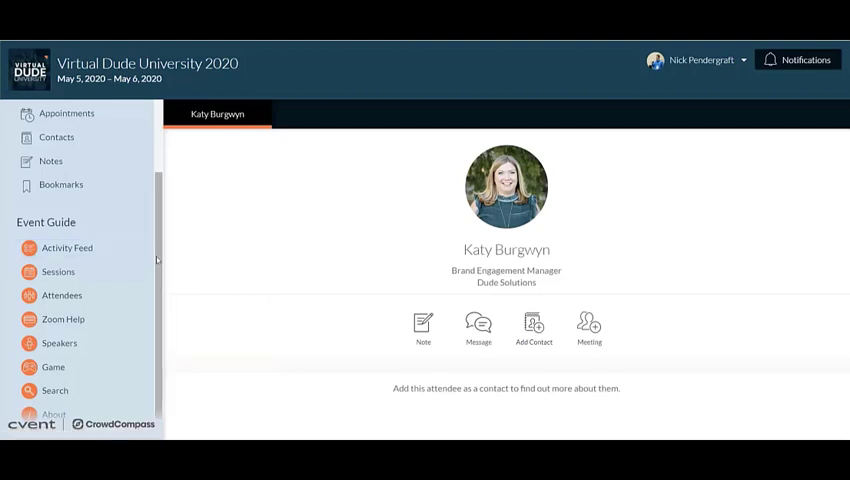
Step: Return to All Sessions and open the Government Industry Connect session (May 5, 2:00 PM)
{"action": "left_click", "coordinate": [57, 271]}
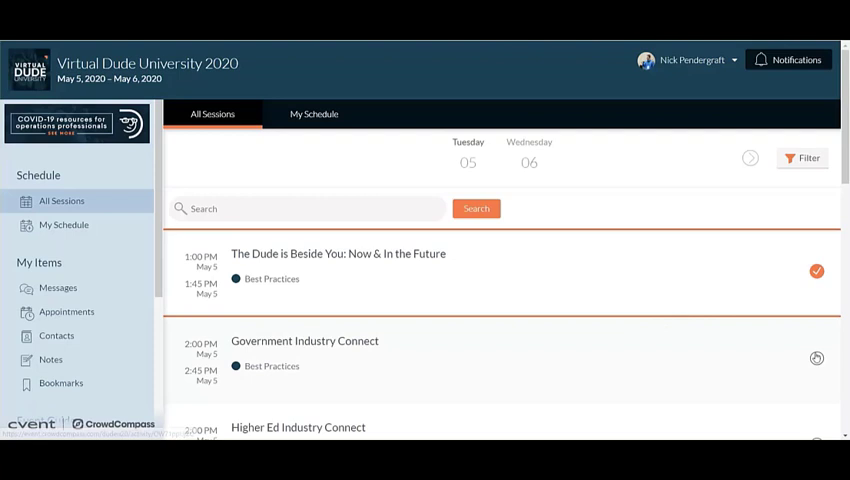
{"action": "mouse_move", "coordinate": [816, 358]}
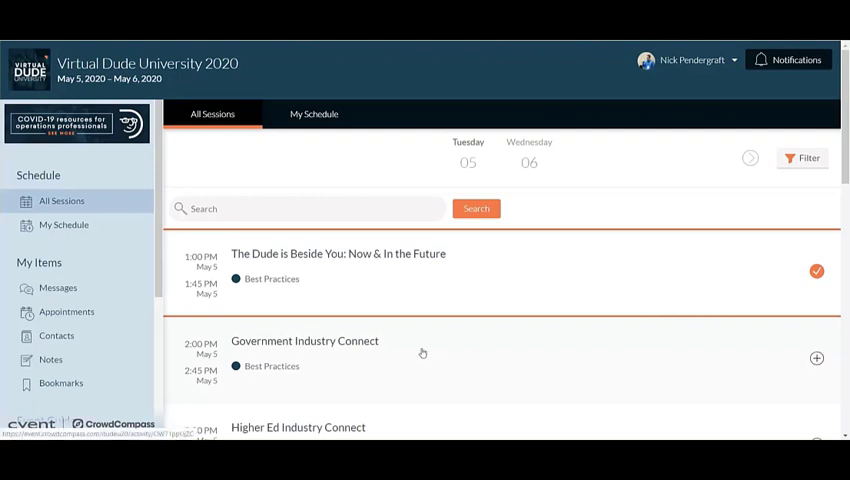
{"action": "left_click", "coordinate": [304, 341]}
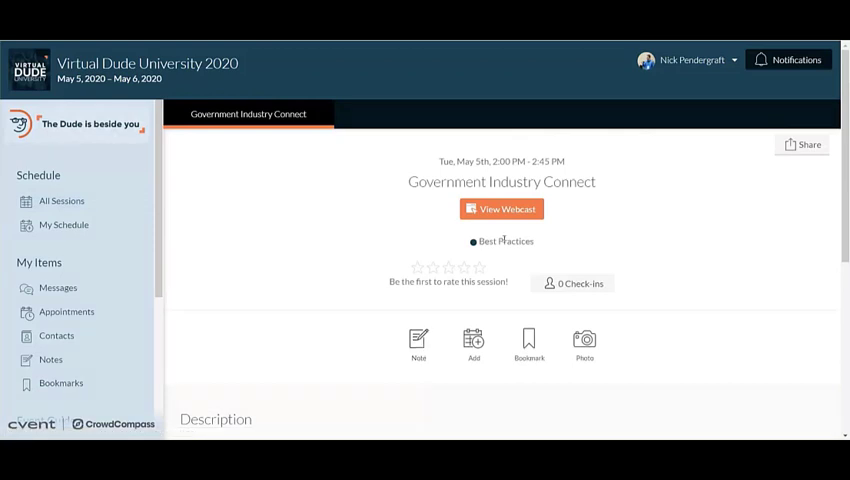
{"action": "mouse_move", "coordinate": [501, 209]}
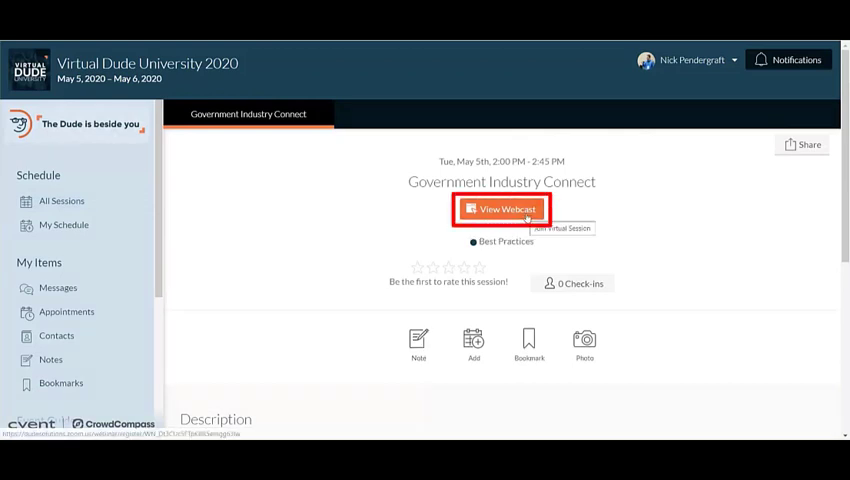